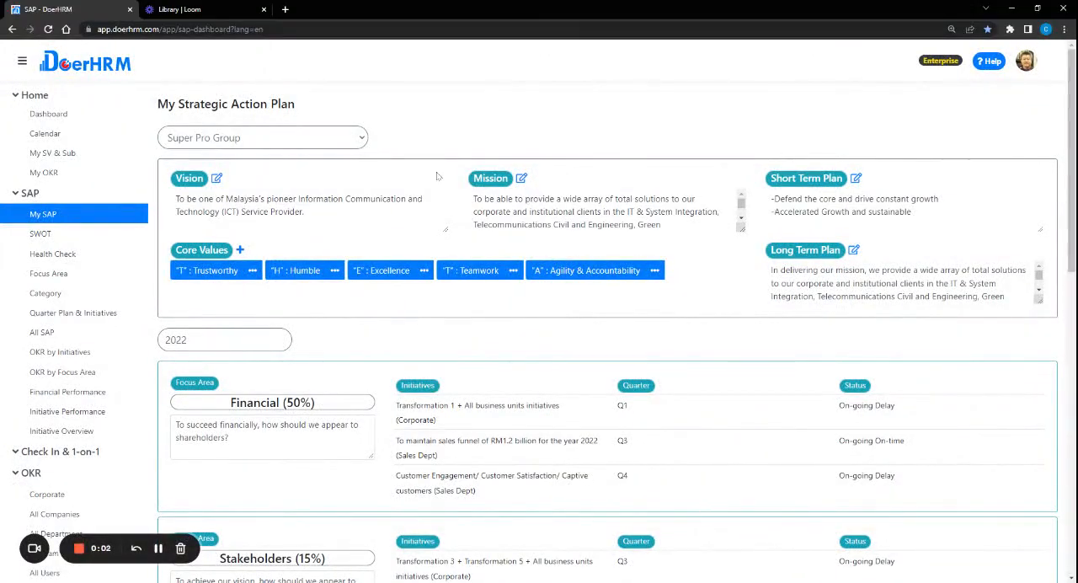
mouse_move(411, 156)
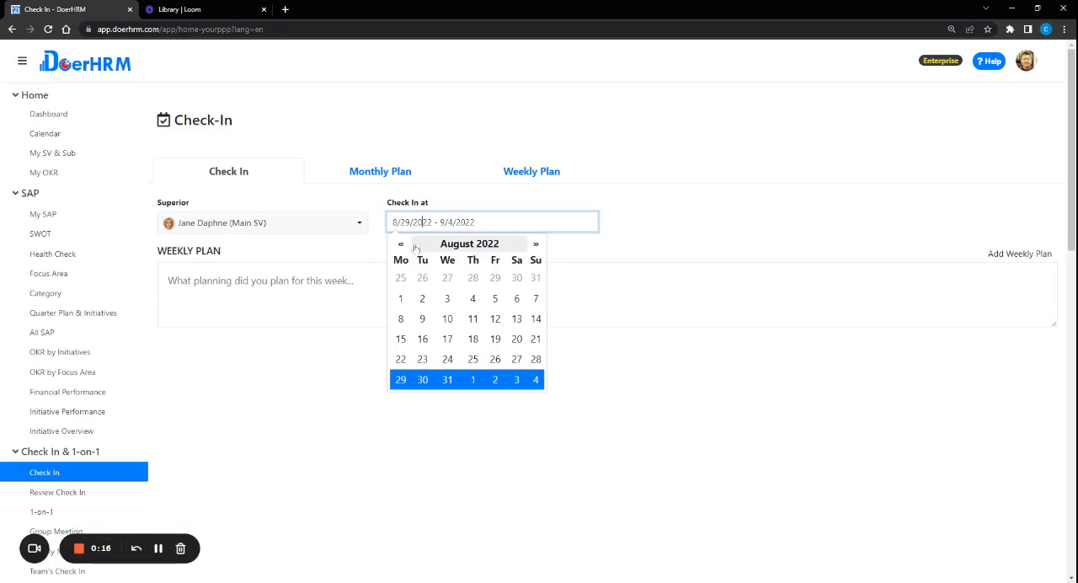
Show the 24–30 January 2022 check-in and expand Monday's timed plans, statuses and issue.
left_click(401, 243)
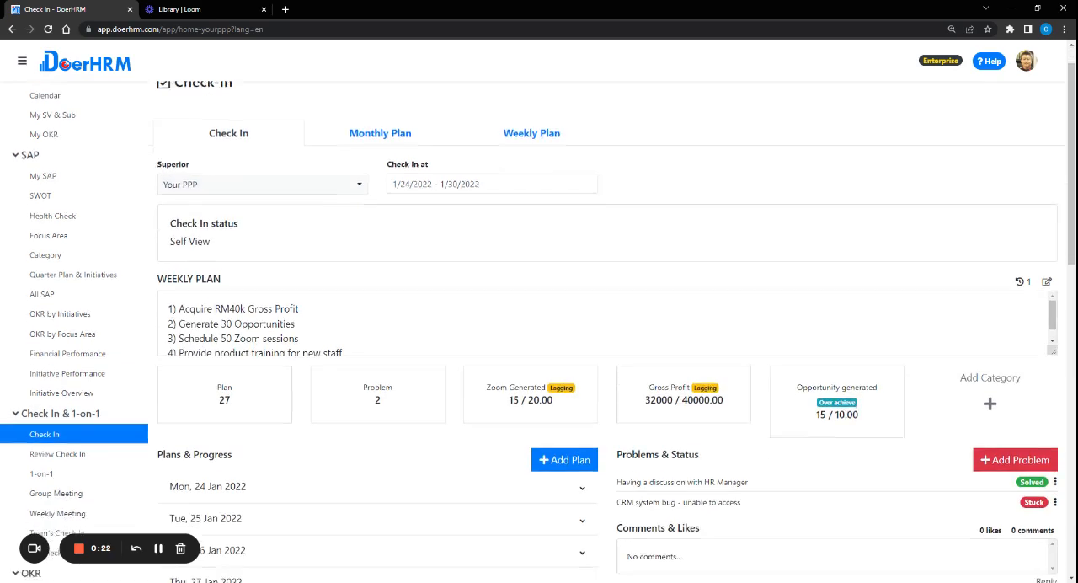
scroll("down", 3)
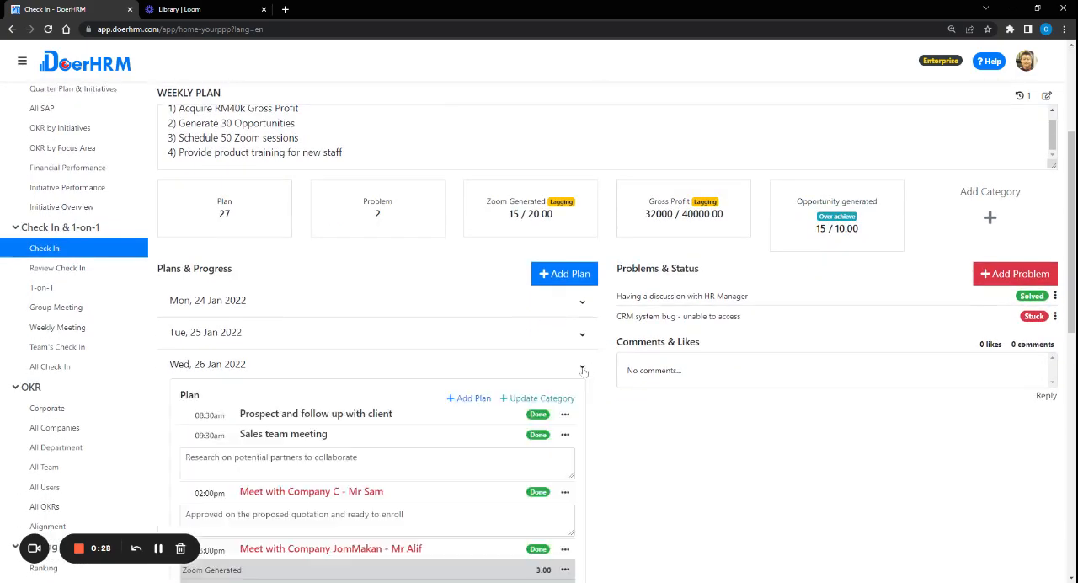
scroll("down", 3)
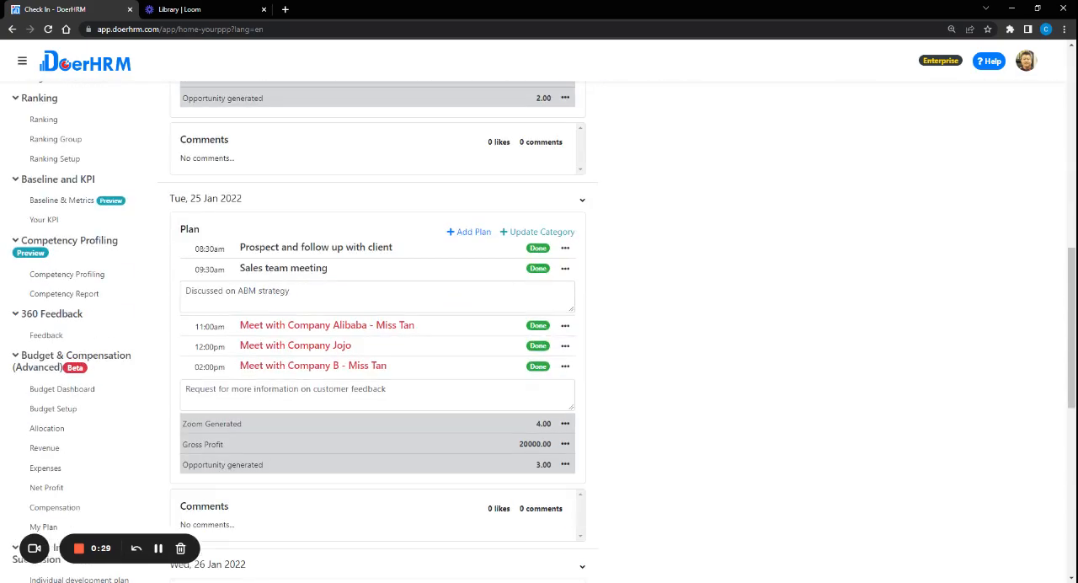
scroll("down", 3)
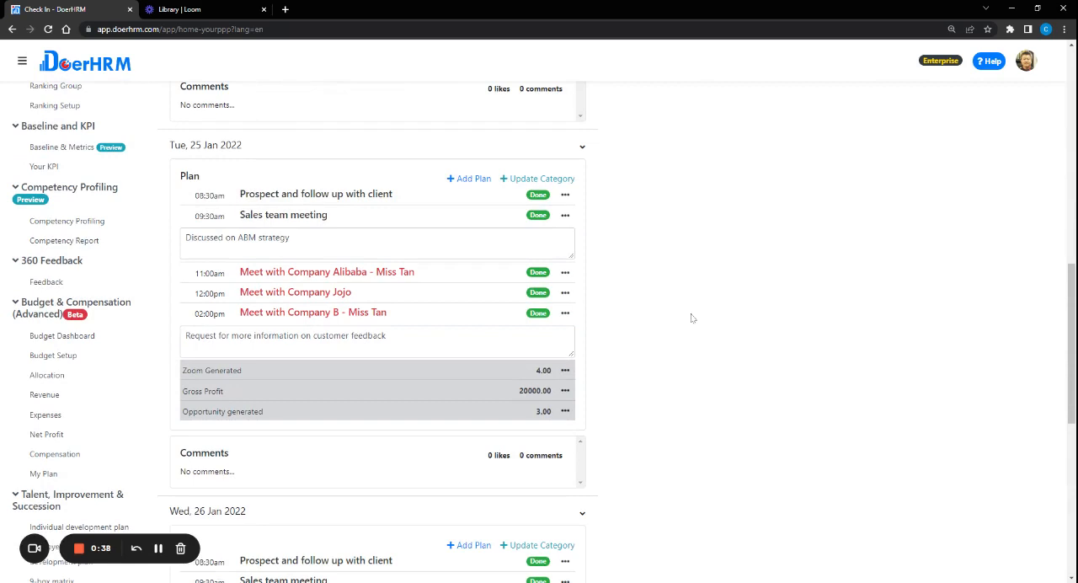
mouse_move(778, 344)
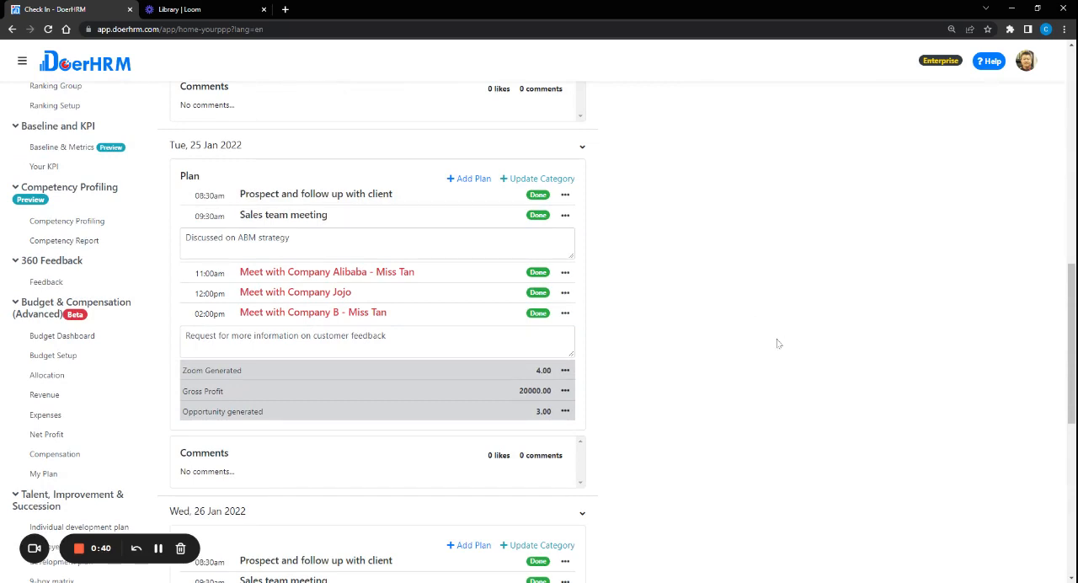
mouse_move(780, 361)
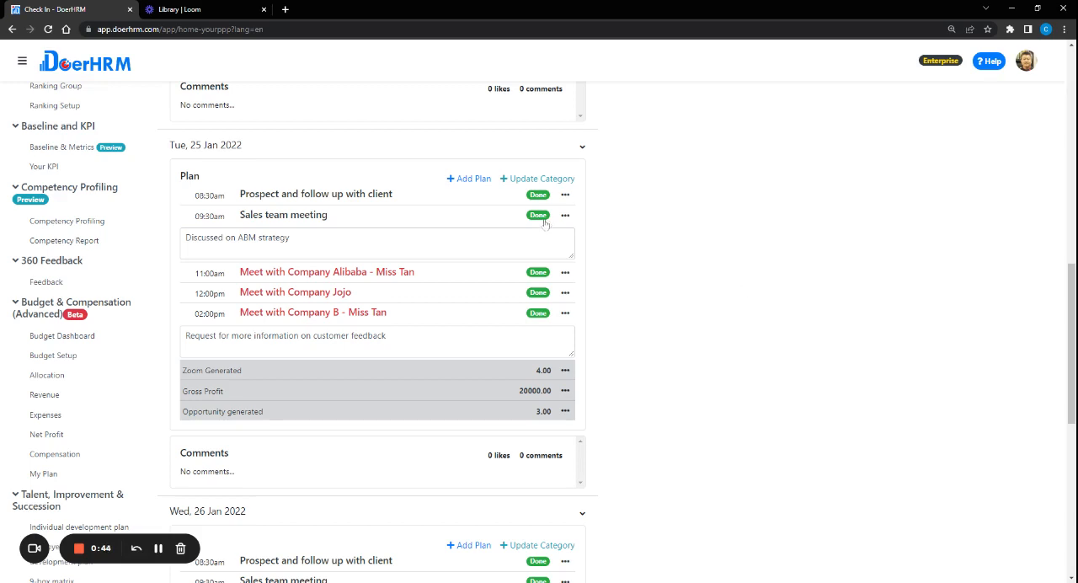
left_click(538, 215)
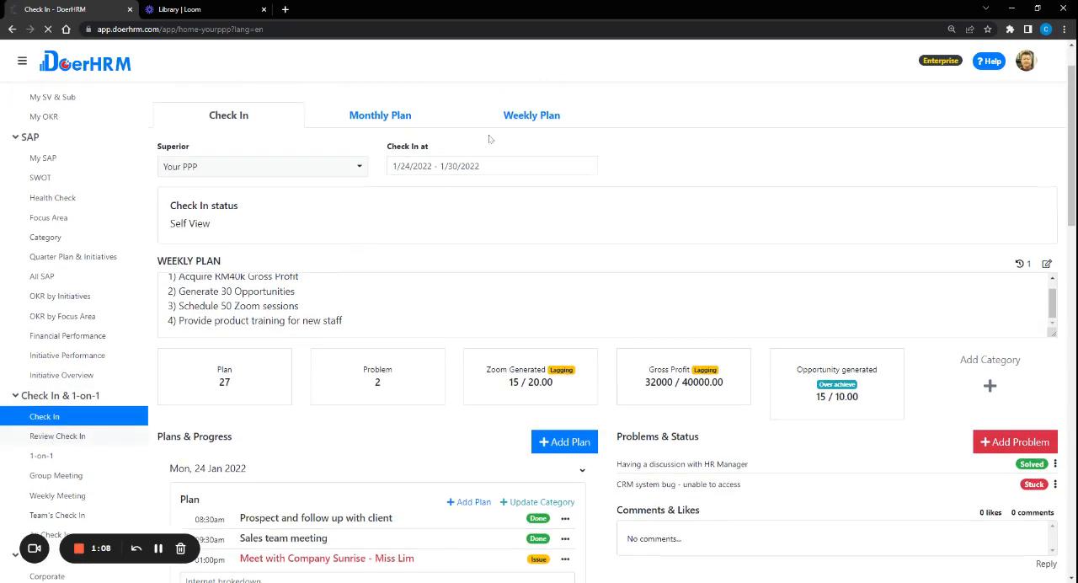
left_click(58, 435)
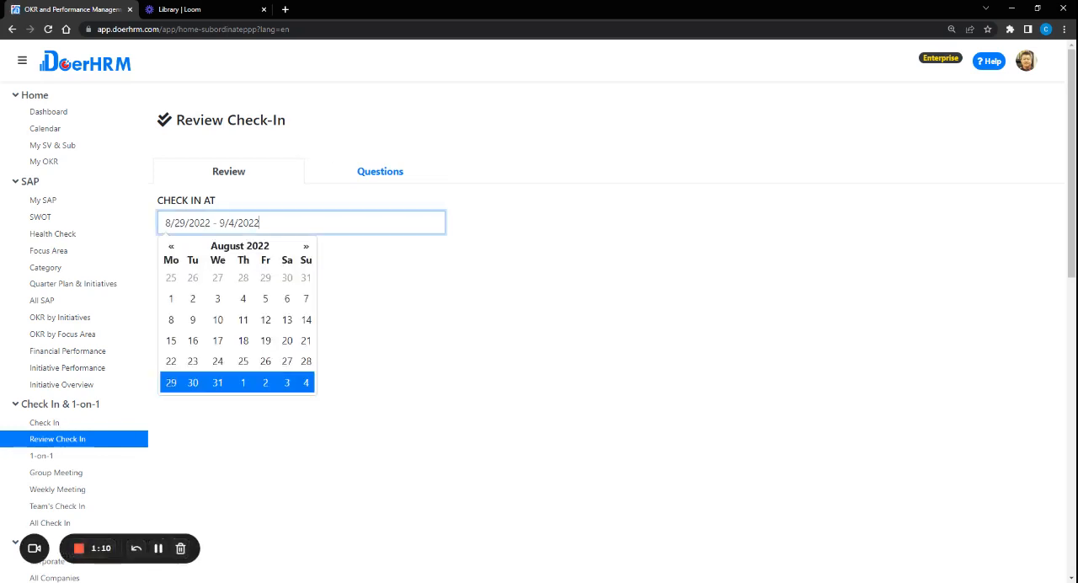
left_click(171, 245)
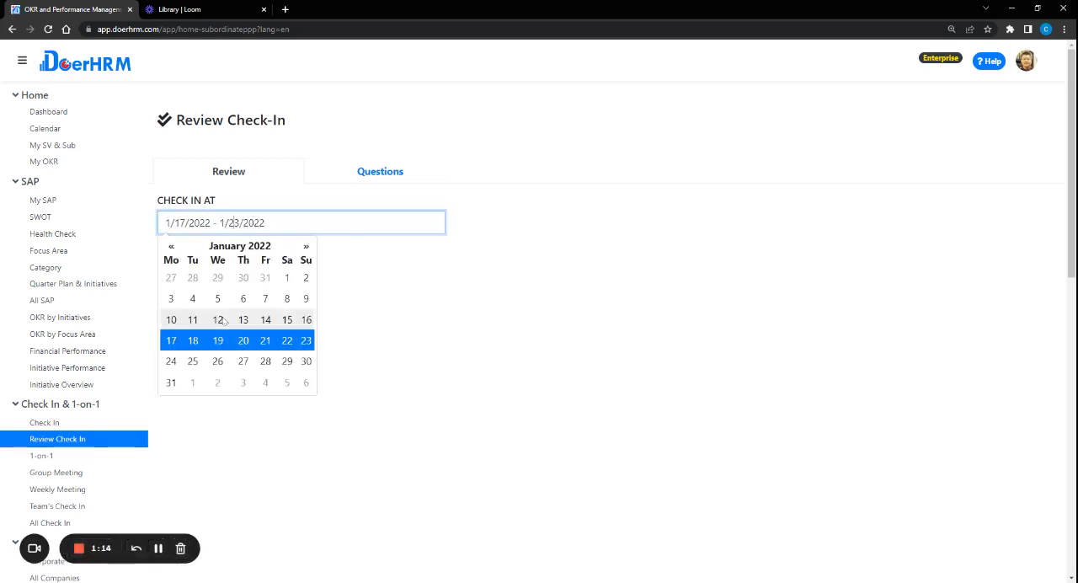
left_click(171, 319)
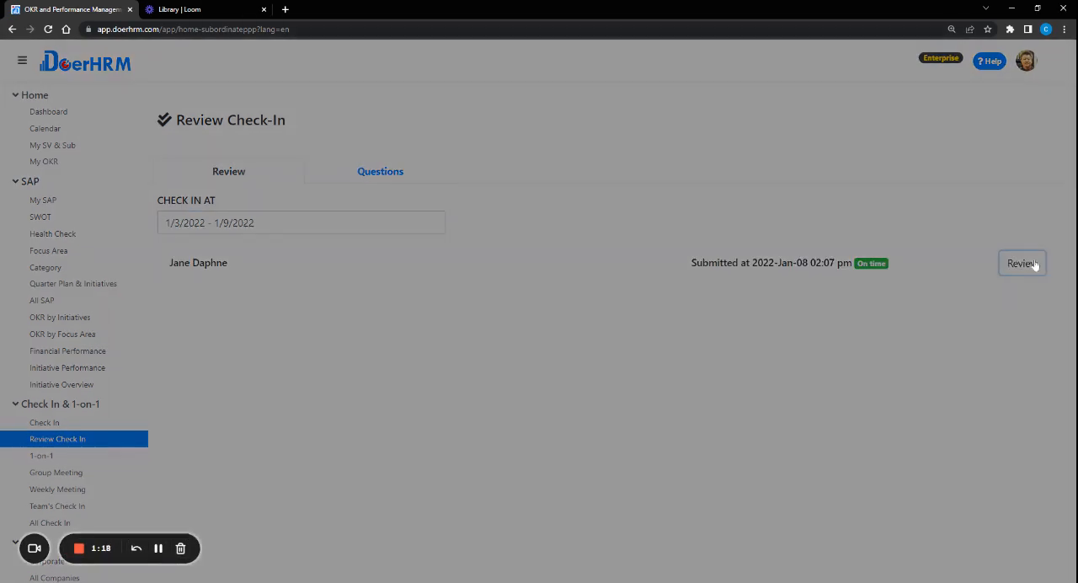
left_click(1022, 262)
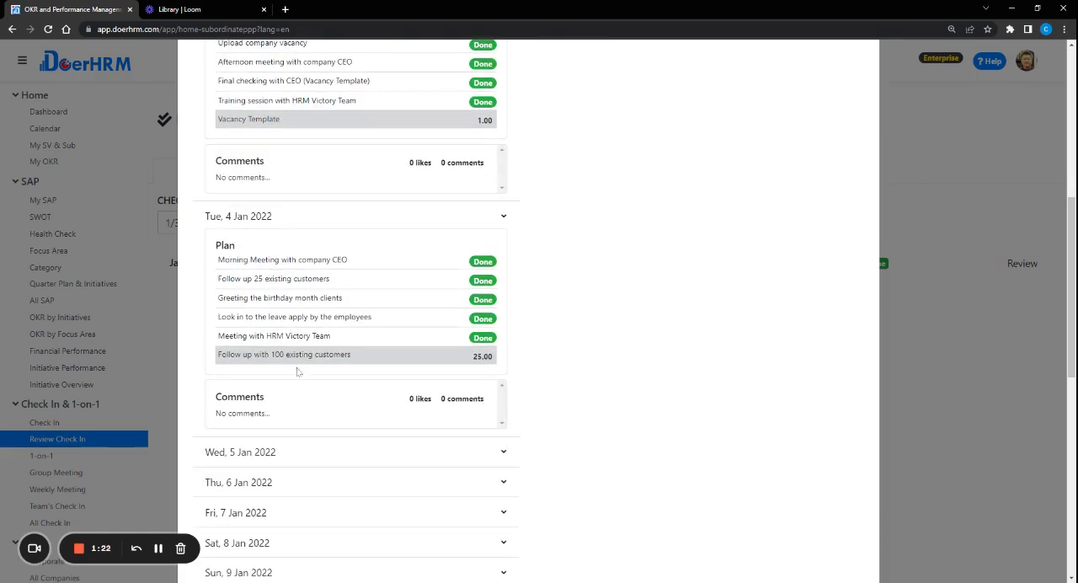
scroll("down", 3)
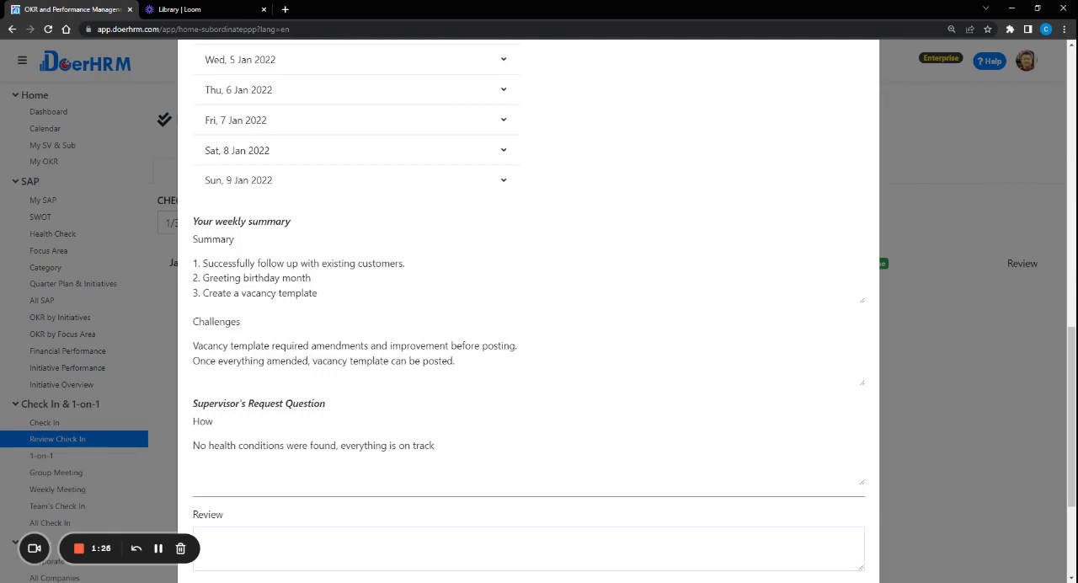
mouse_move(267, 425)
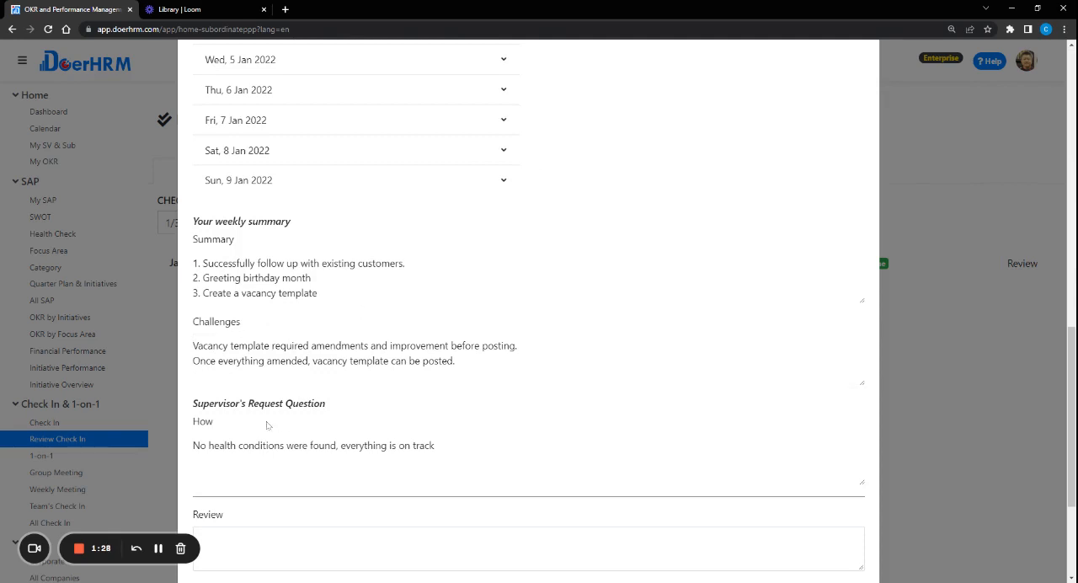
mouse_move(965, 199)
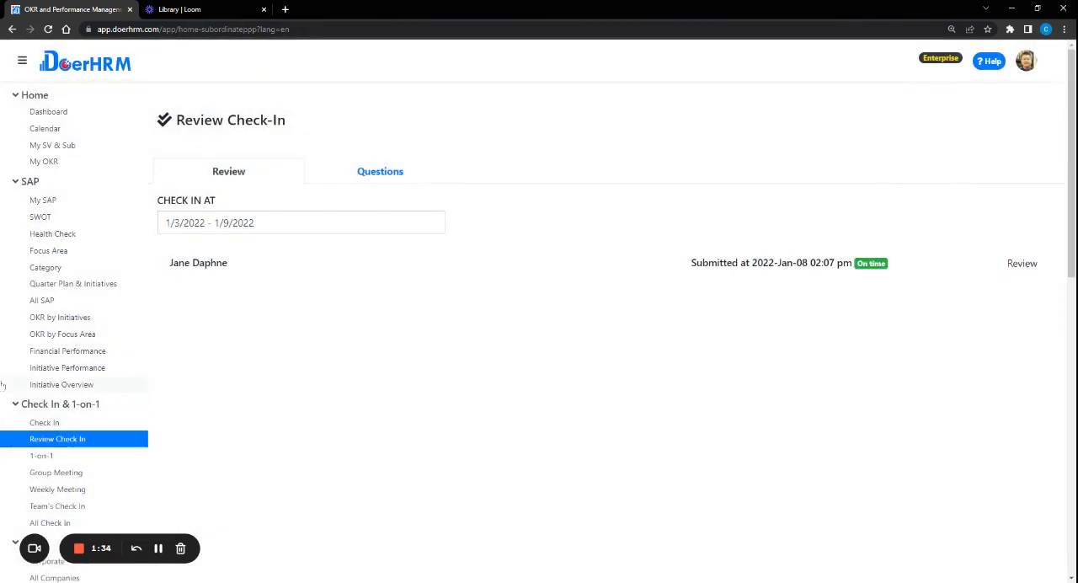
Filter the 1-on-1s list to Done meetings, such as Meeting with company CEO.
left_click(41, 455)
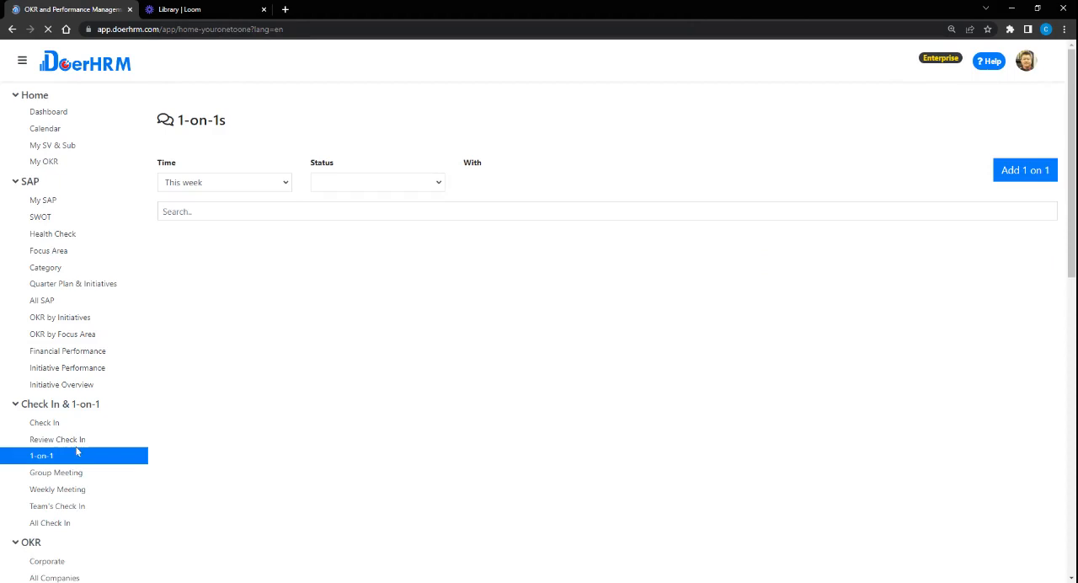
left_click(376, 182)
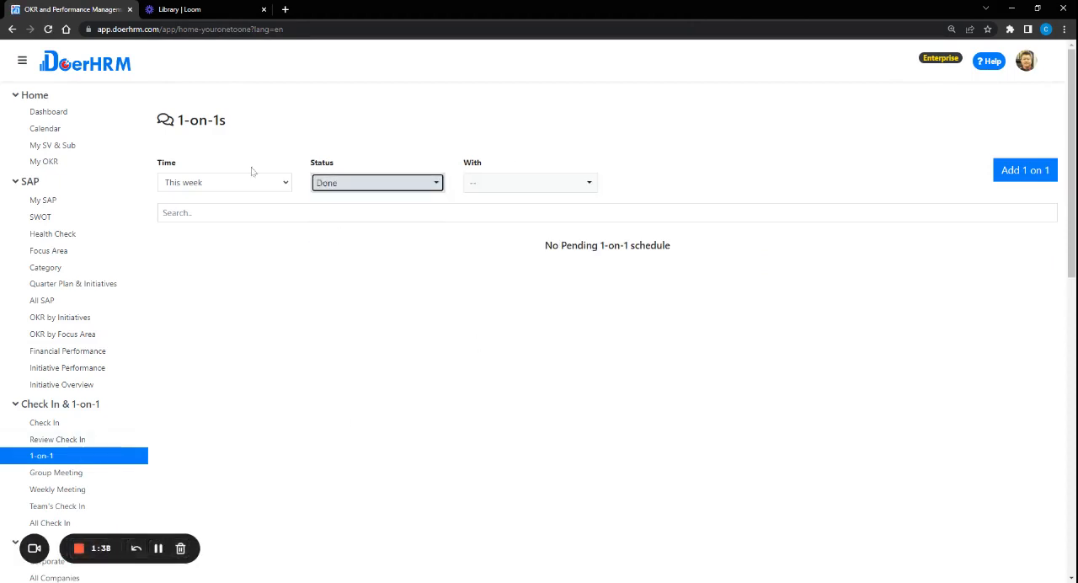
left_click(224, 182)
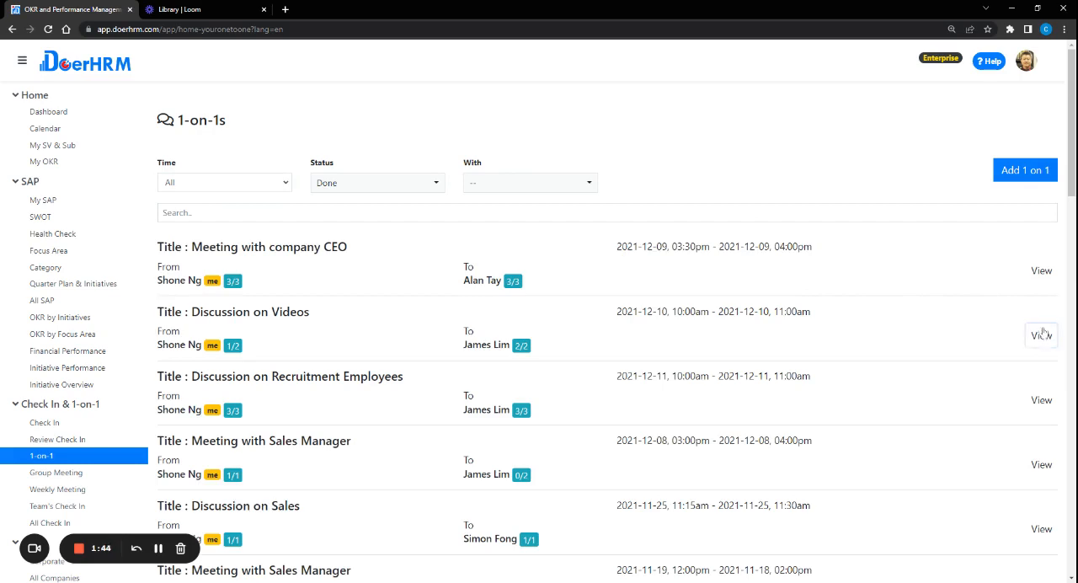
left_click(1041, 334)
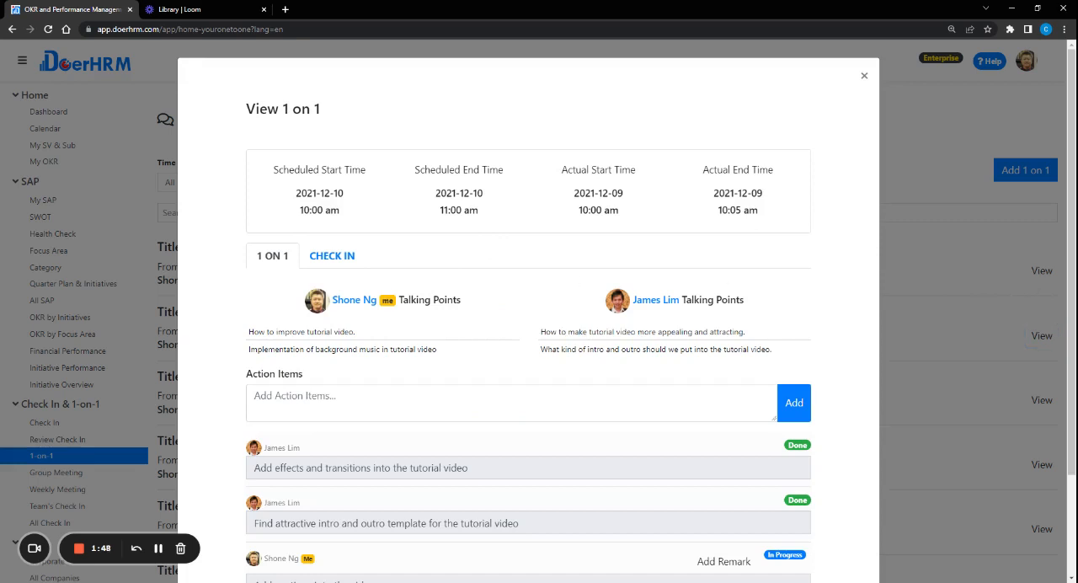
mouse_move(493, 320)
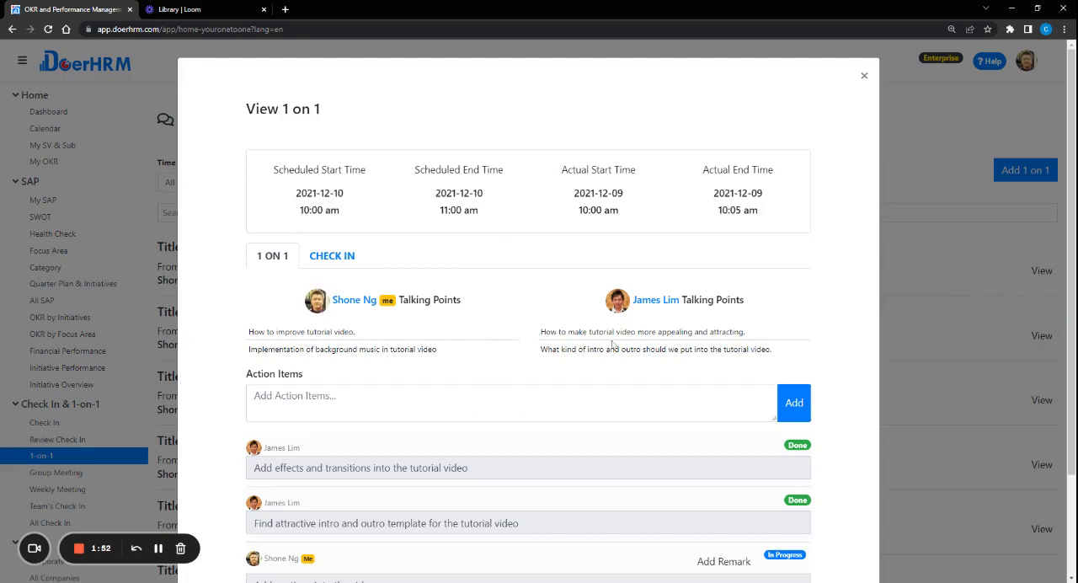
scroll("down", 3)
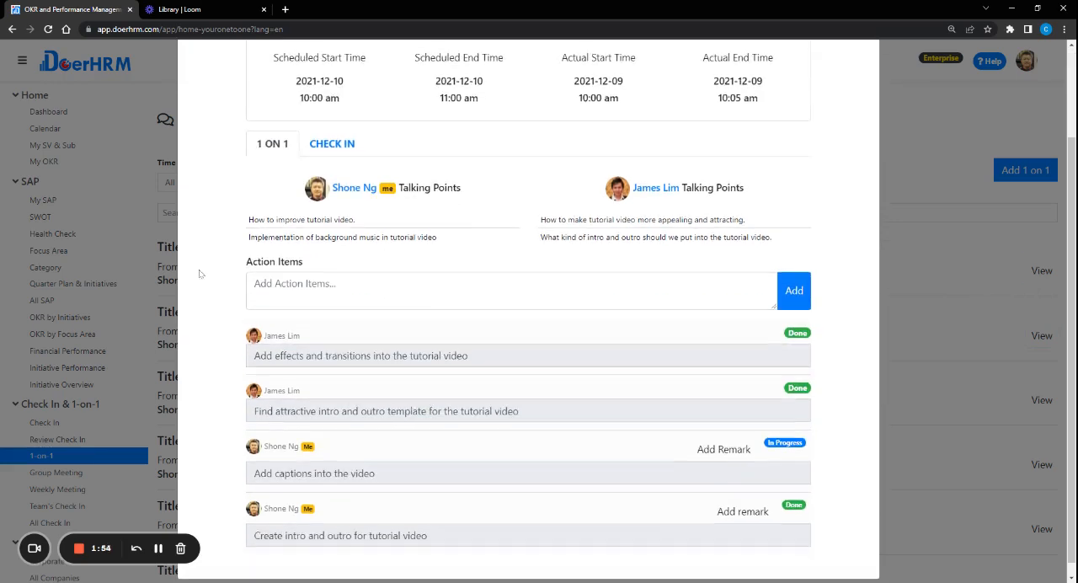
mouse_move(469, 209)
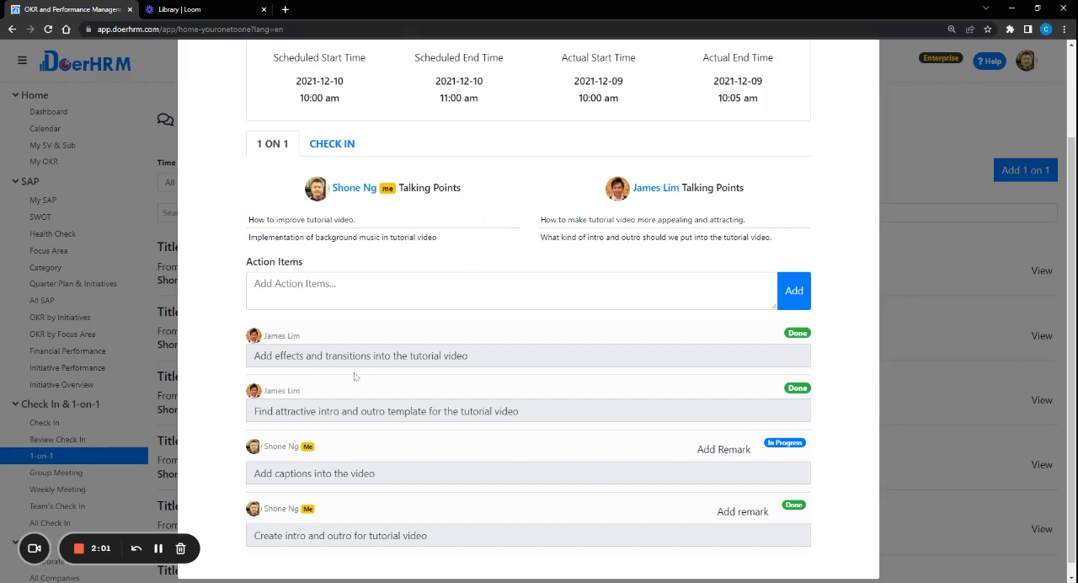
scroll("down", 3)
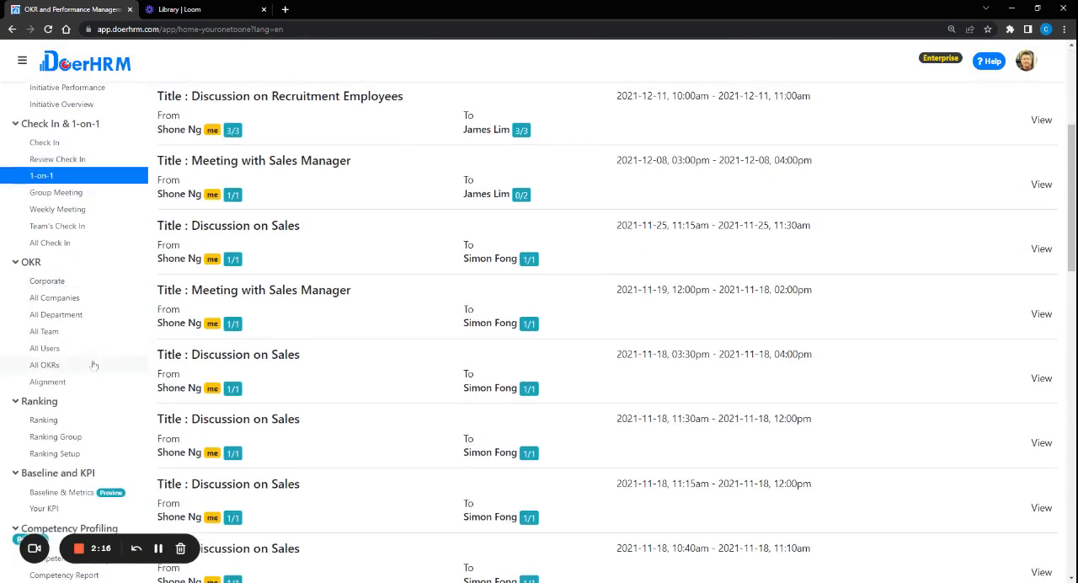
scroll("down", 3)
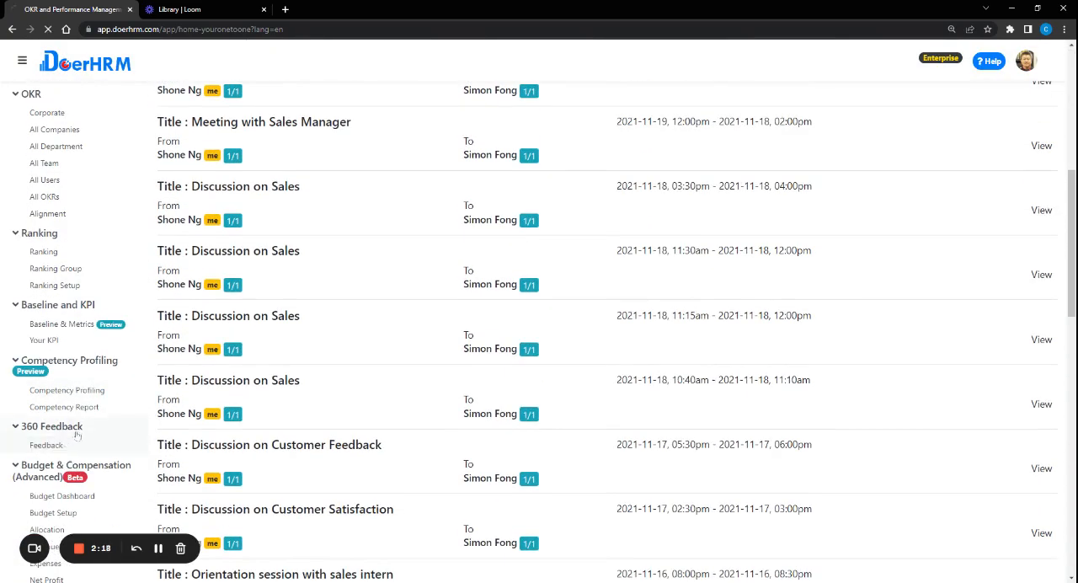
Open the 360 Feedback tab listing seven assigned surveys with their answer statuses.
left_click(46, 444)
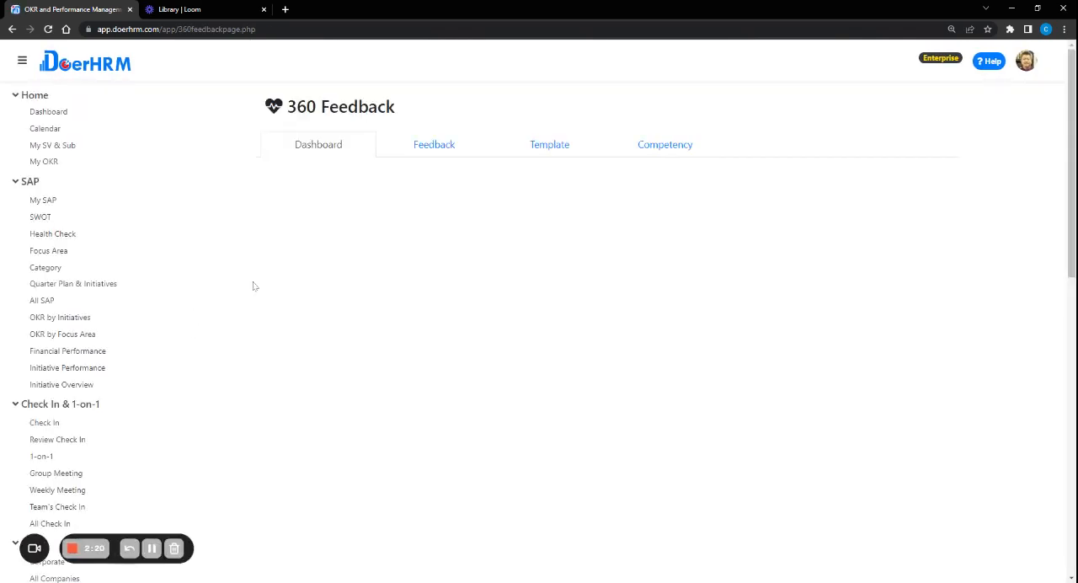
left_click(433, 144)
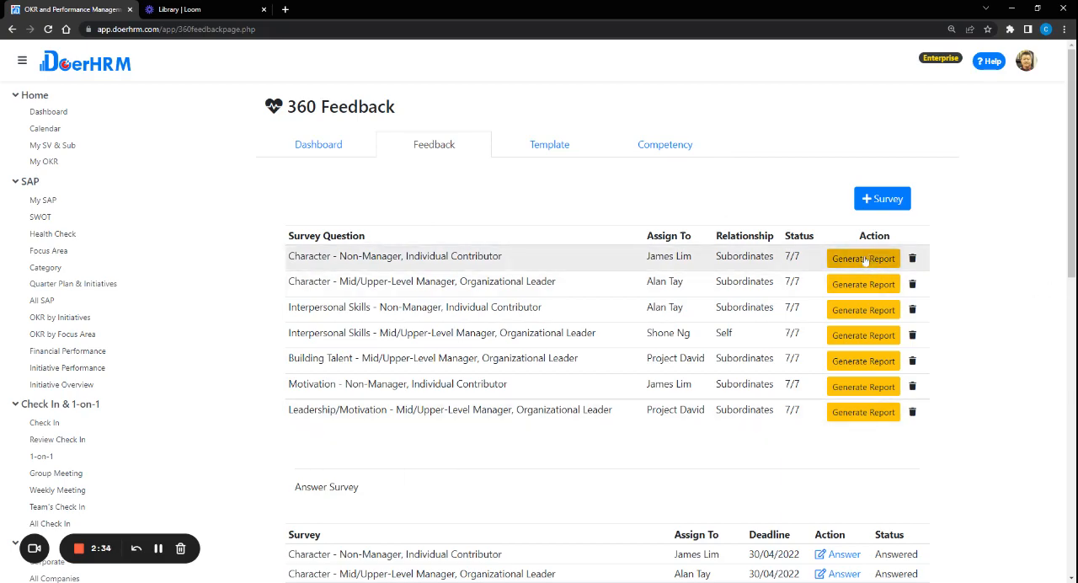
left_click(862, 259)
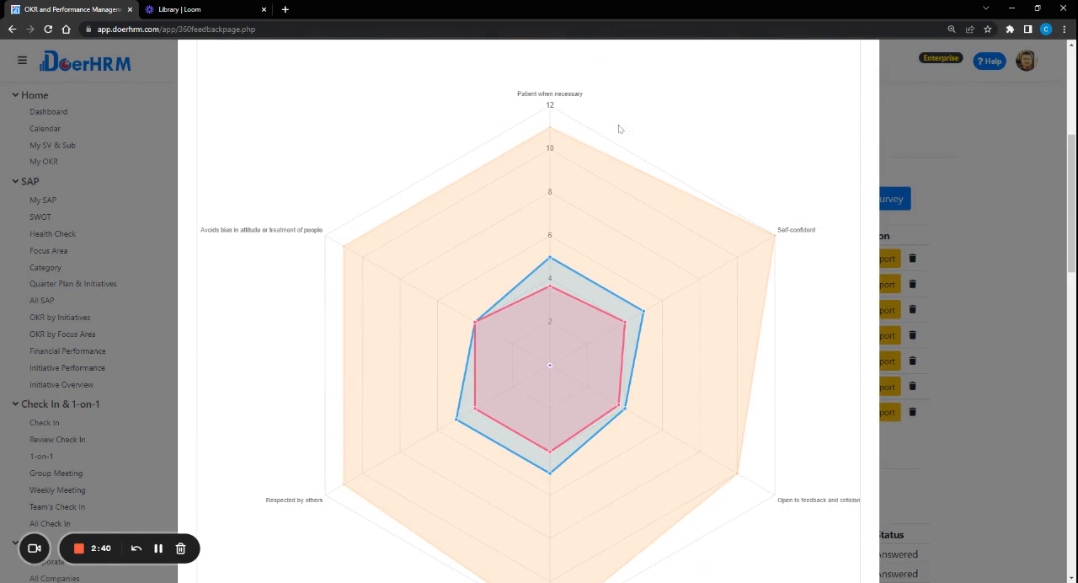
mouse_move(630, 381)
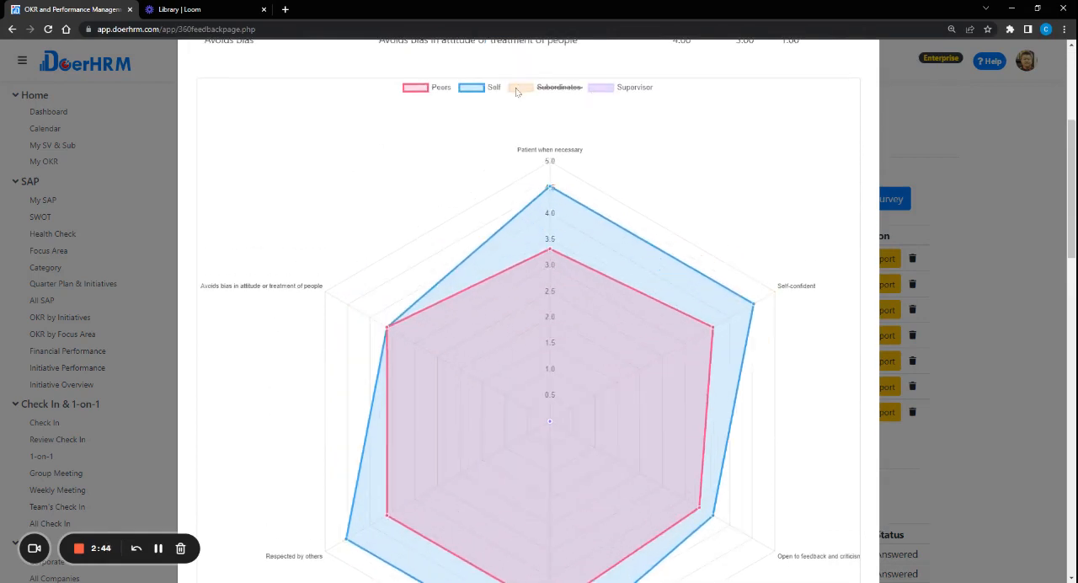
left_click(558, 86)
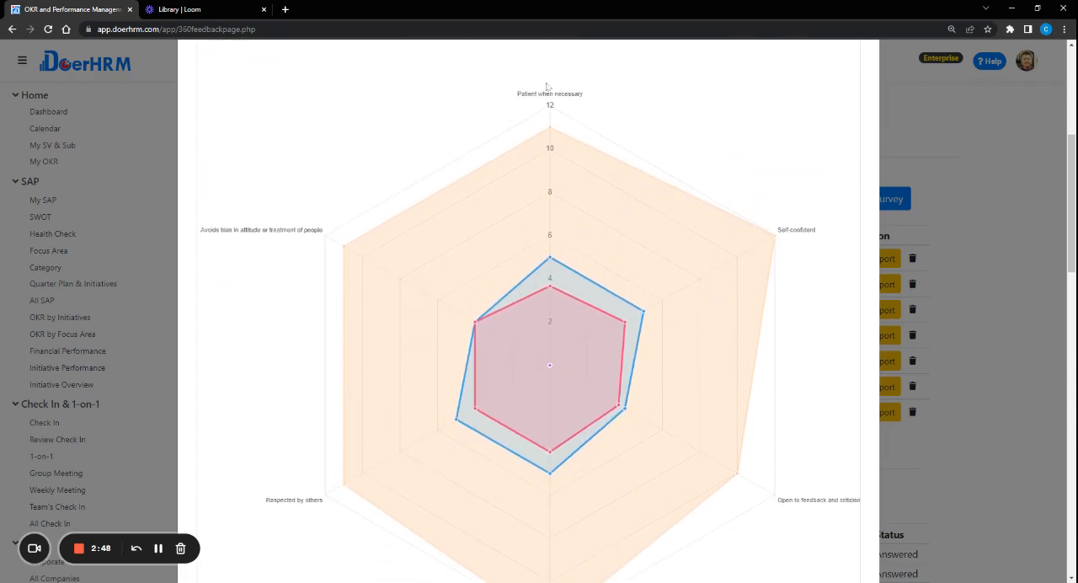
scroll("down", 3)
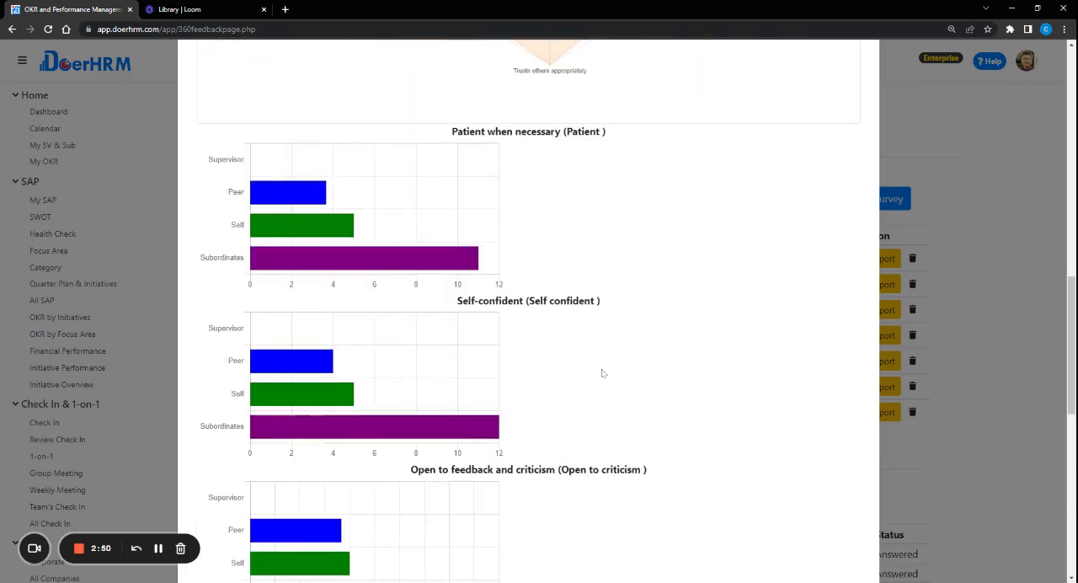
scroll("down", 3)
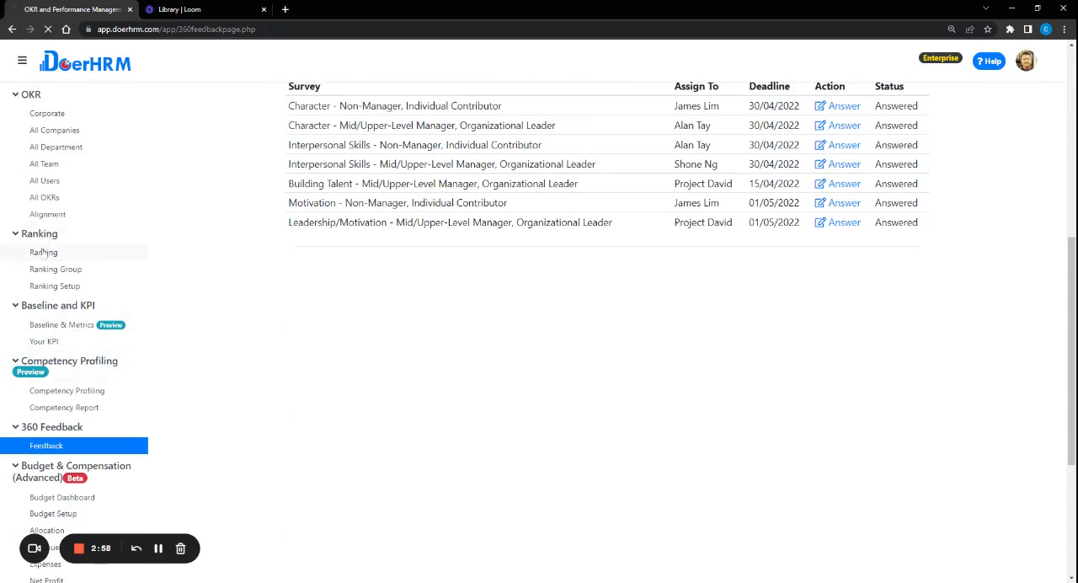
left_click(43, 252)
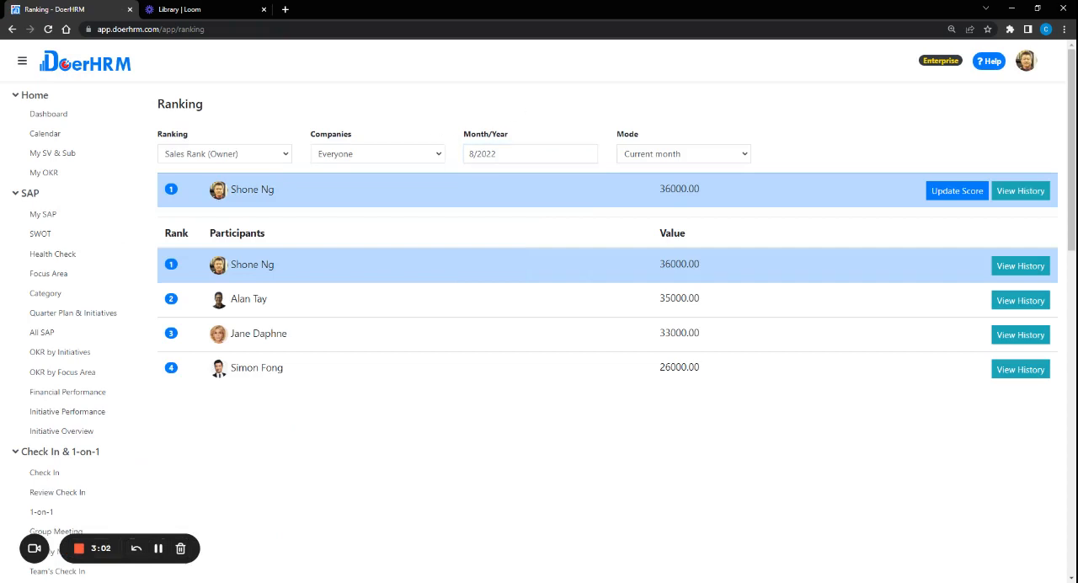
left_click(682, 153)
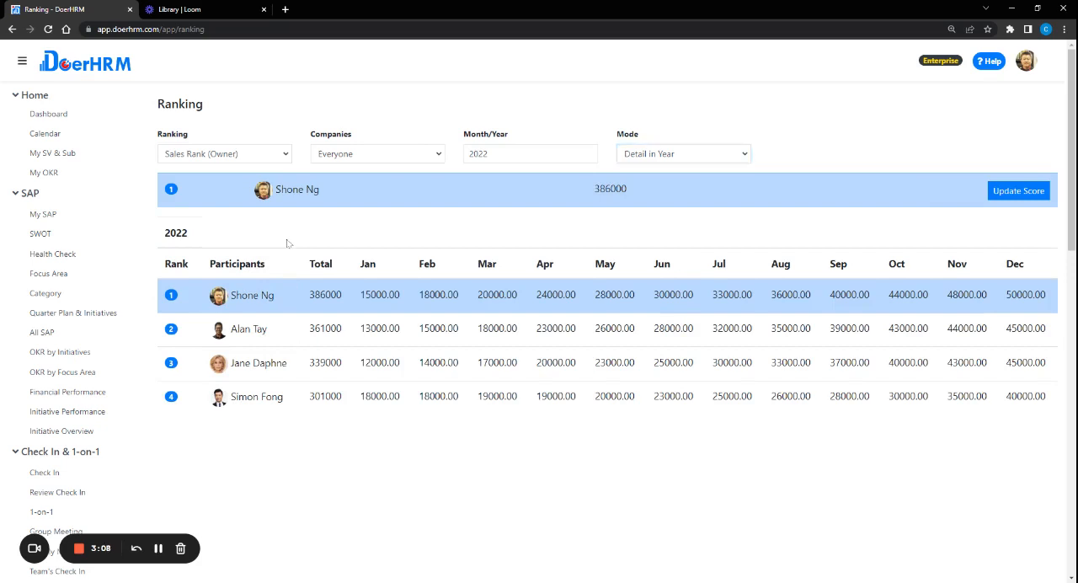
mouse_move(279, 396)
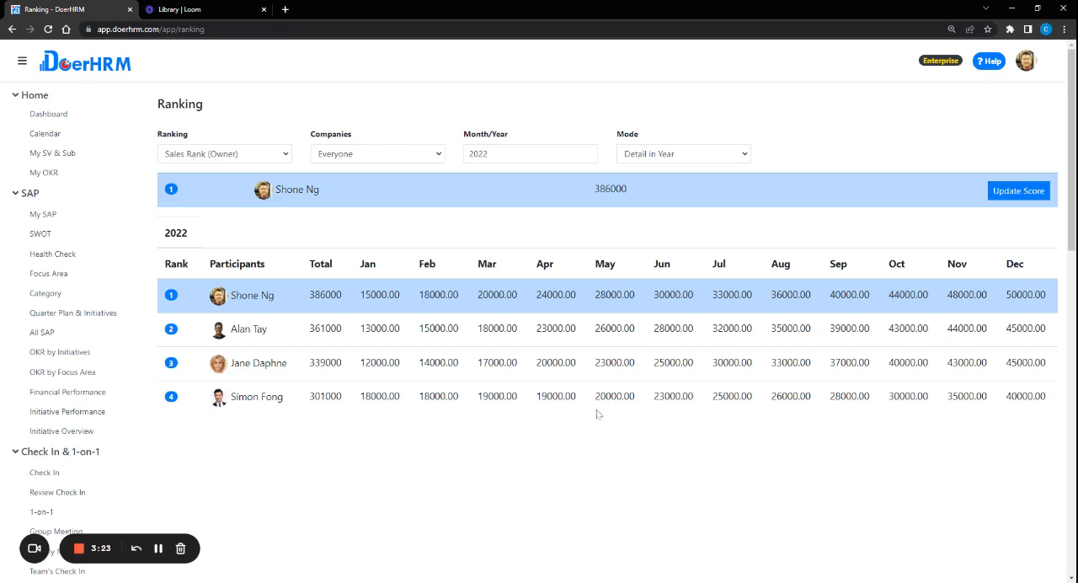
mouse_move(608, 411)
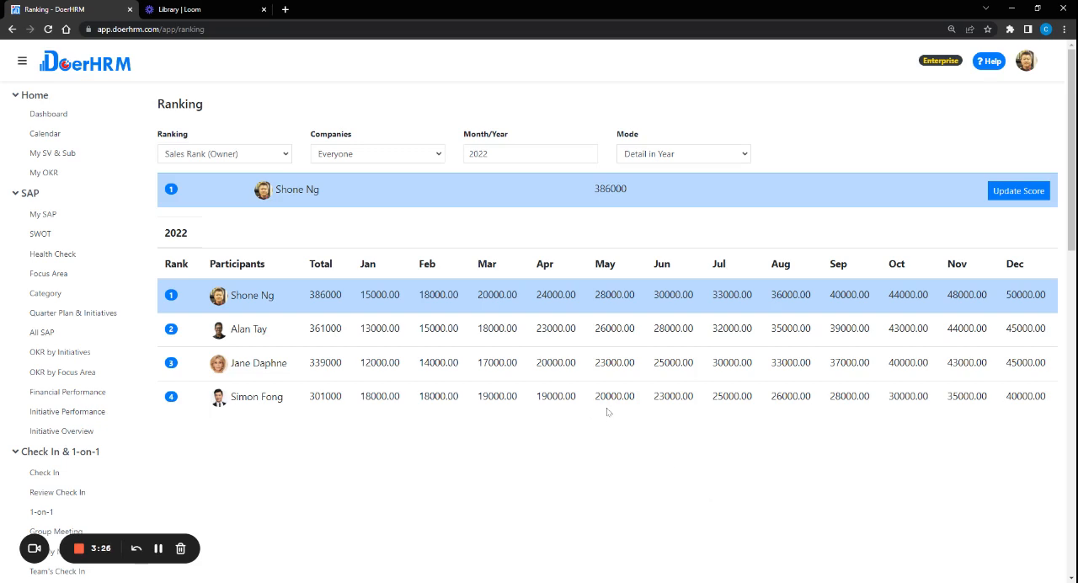